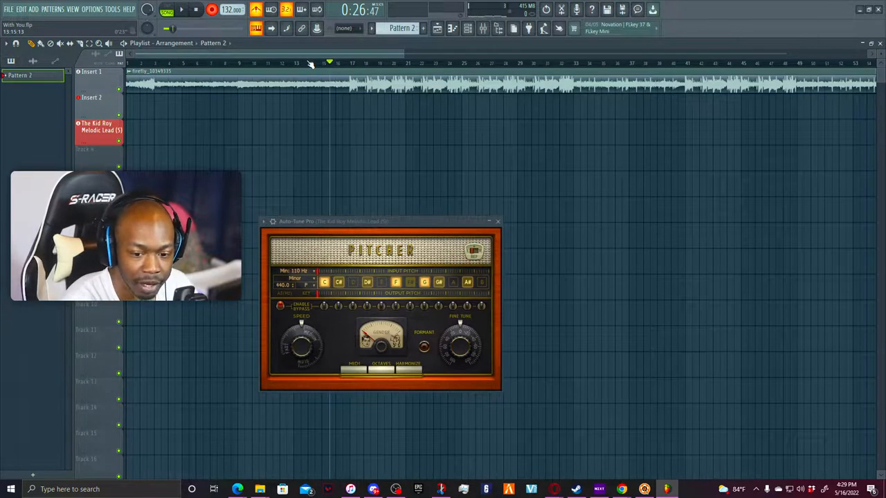
# Step: Show the mixer with Insert 2 selected, Edison in its slot and Auto-Tune Pro open
pyautogui.click(181, 9)
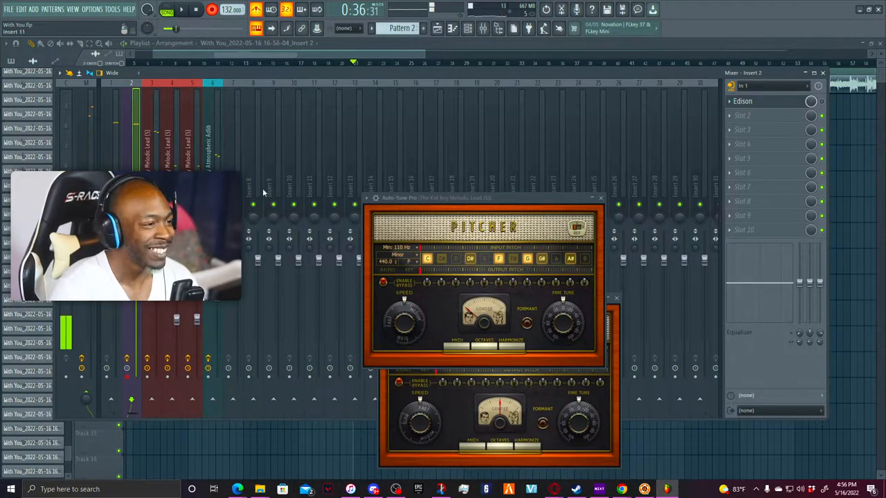
pyautogui.moveTo(321, 75)
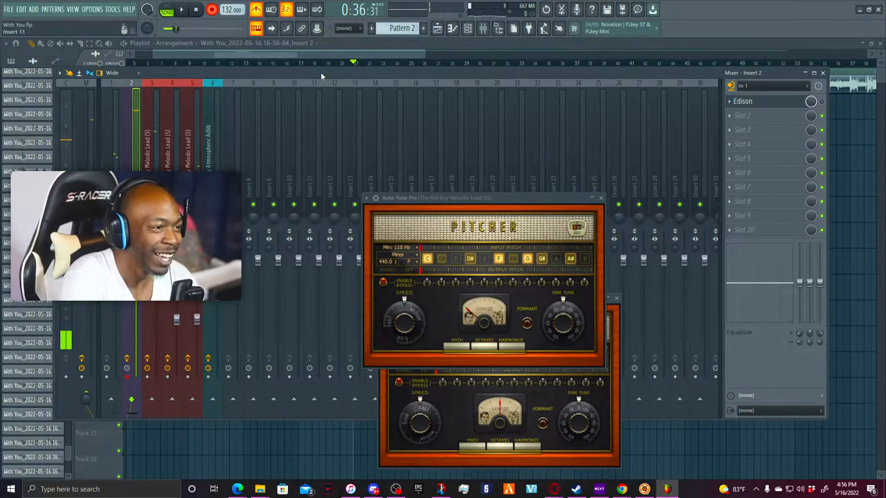